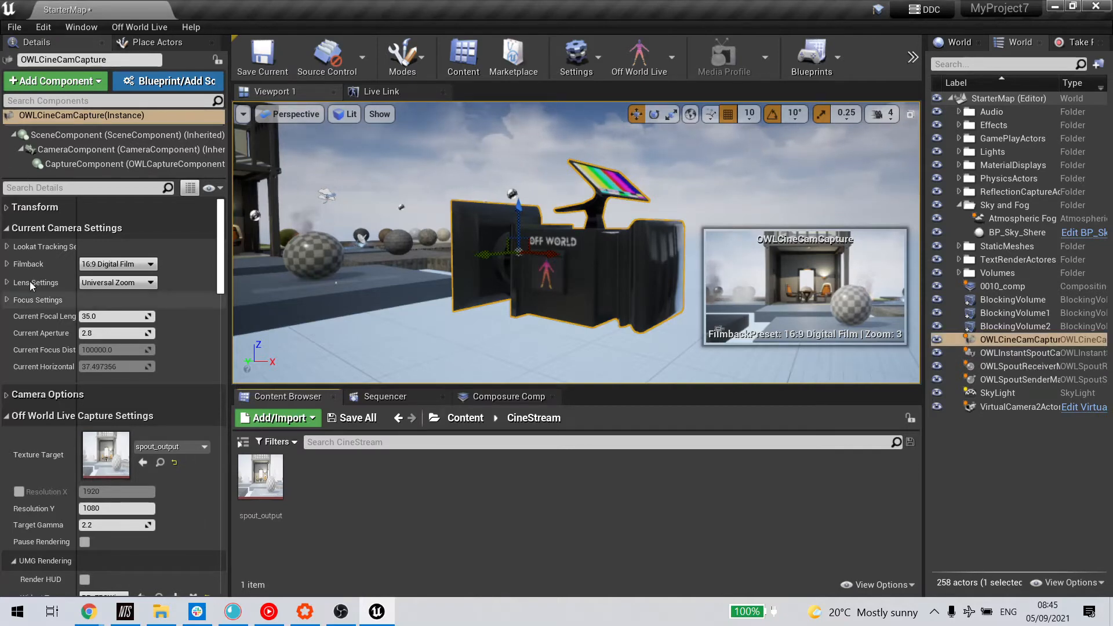
Show the capture camera's Filmback sensor width, height and aspect ratio, then reveal Off World Live Capture Settings
left_click(6, 263)
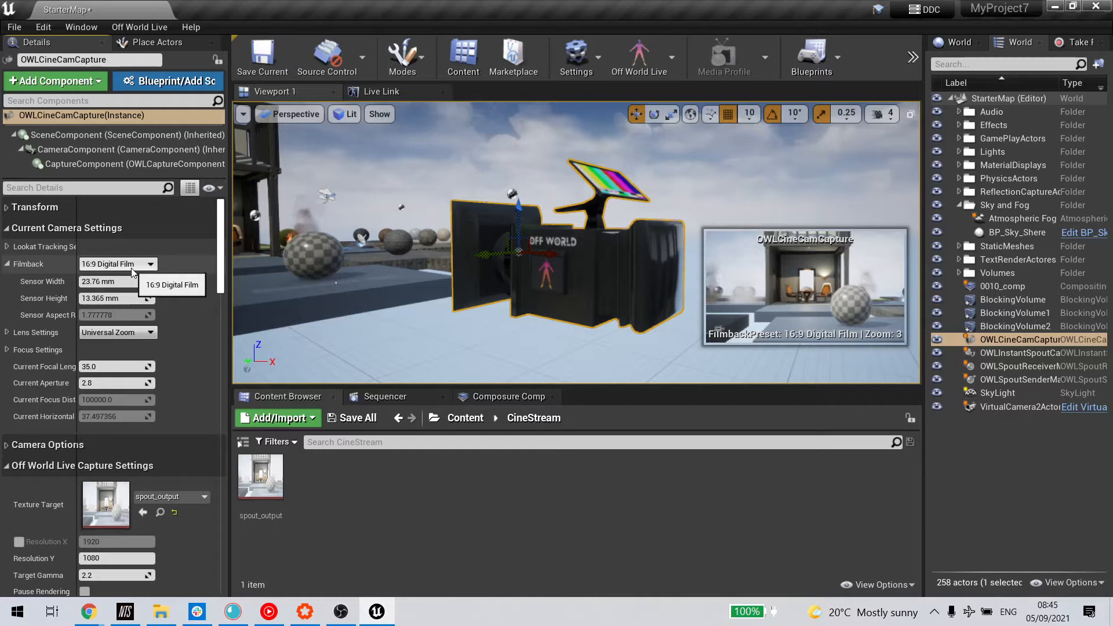
left_click(151, 263)
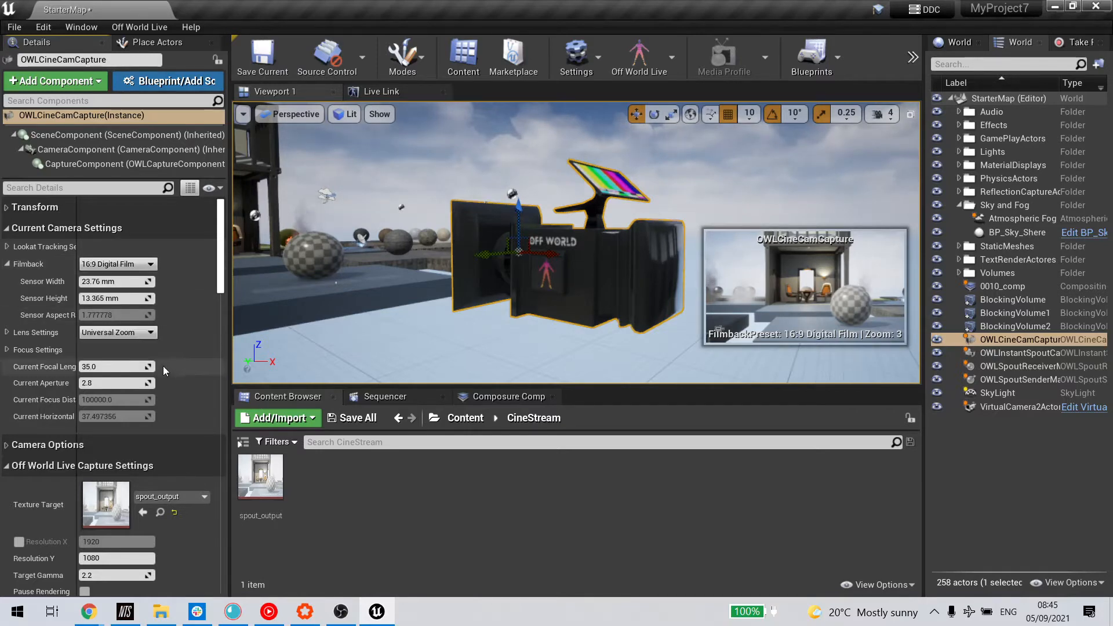
scroll("down", 3)
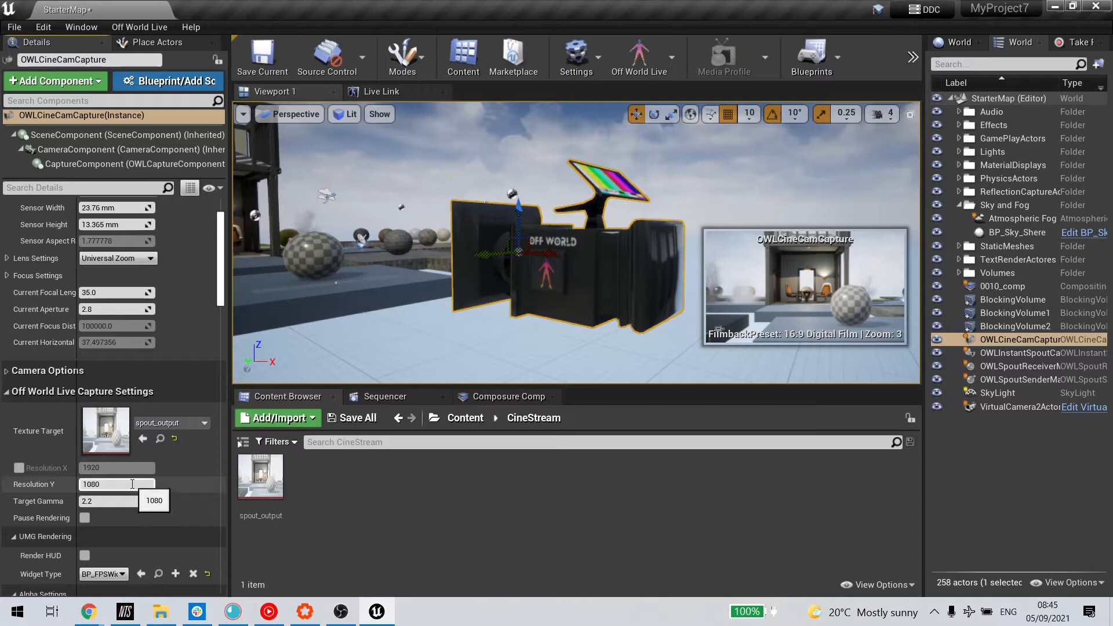
Replace the 1080 Resolution Y value with 2160, raising output to 3840 by 2160
triple_click(116, 484)
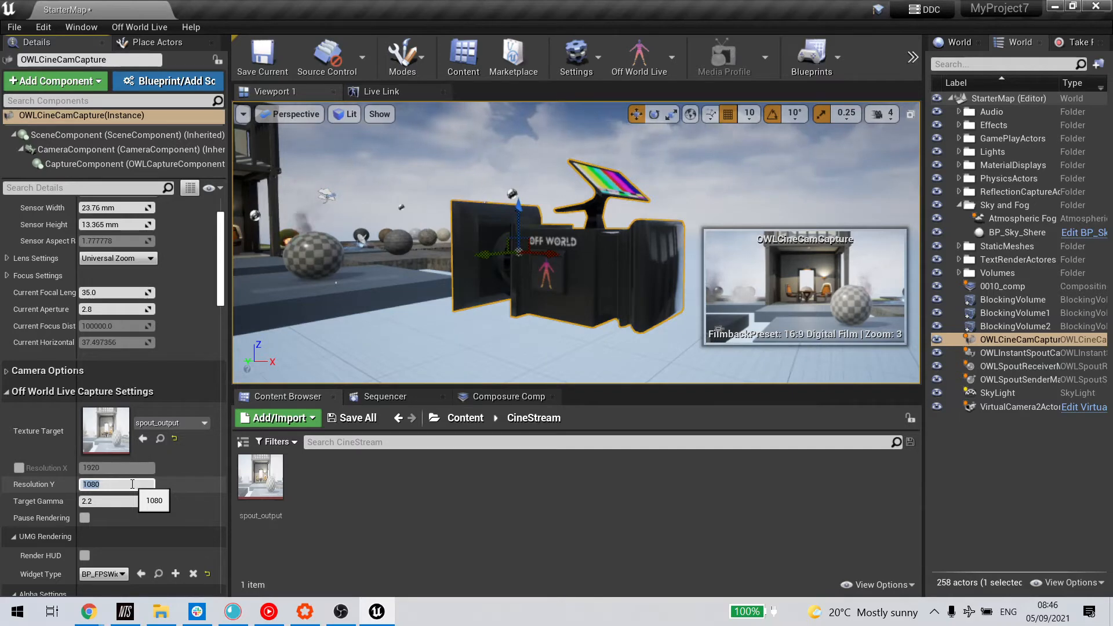
type("216")
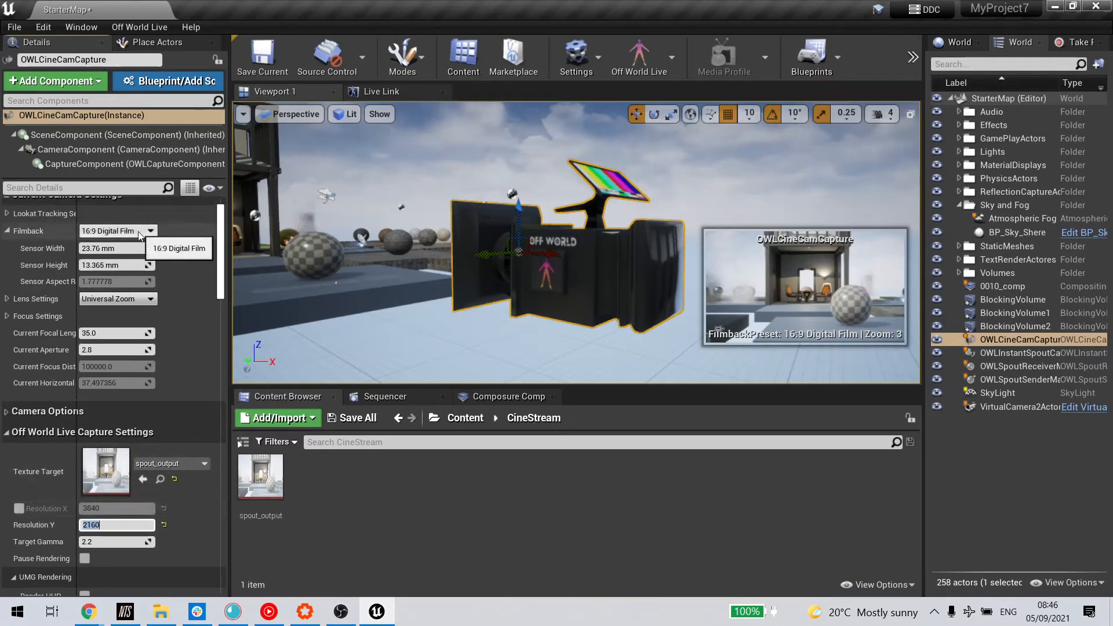
Choose the Super 35mm filmback preset (24.89 × 18.66 mm sensor)
left_click(147, 231)
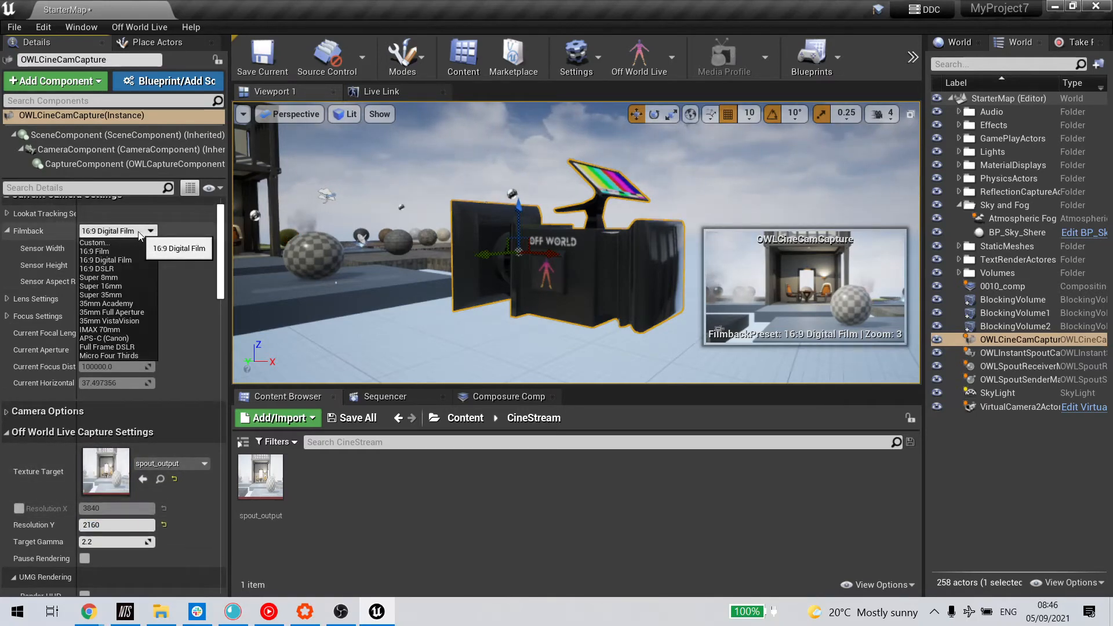
mouse_move(121, 294)
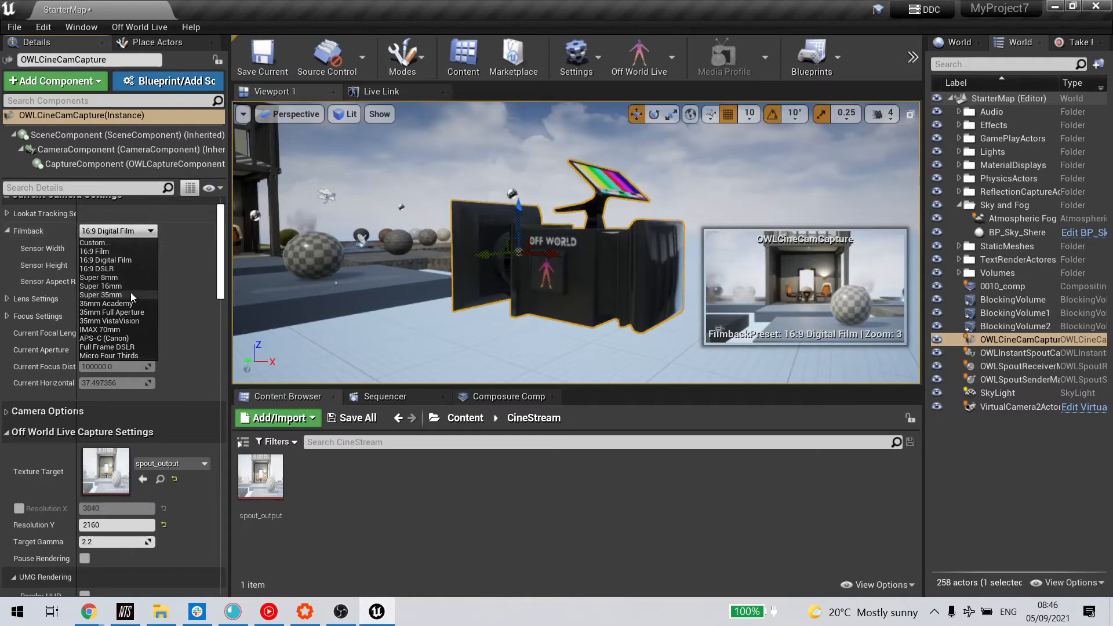
left_click(101, 294)
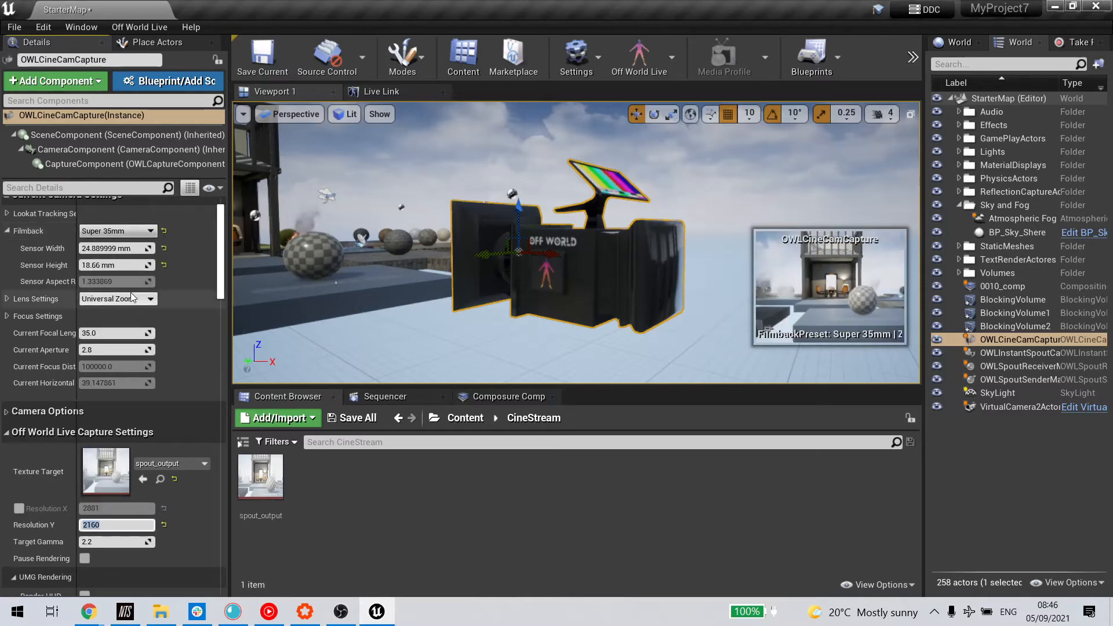
scroll("down", 3)
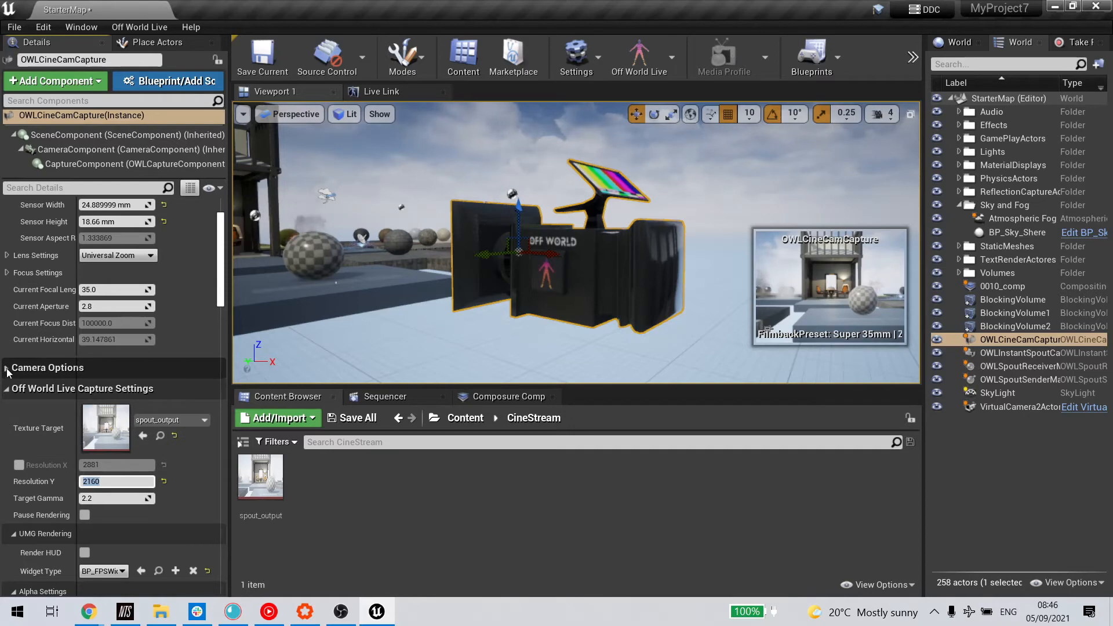
Untick Constrain Aspect Ratio and enter 3600 as the capture Resolution X
scroll("up", 3)
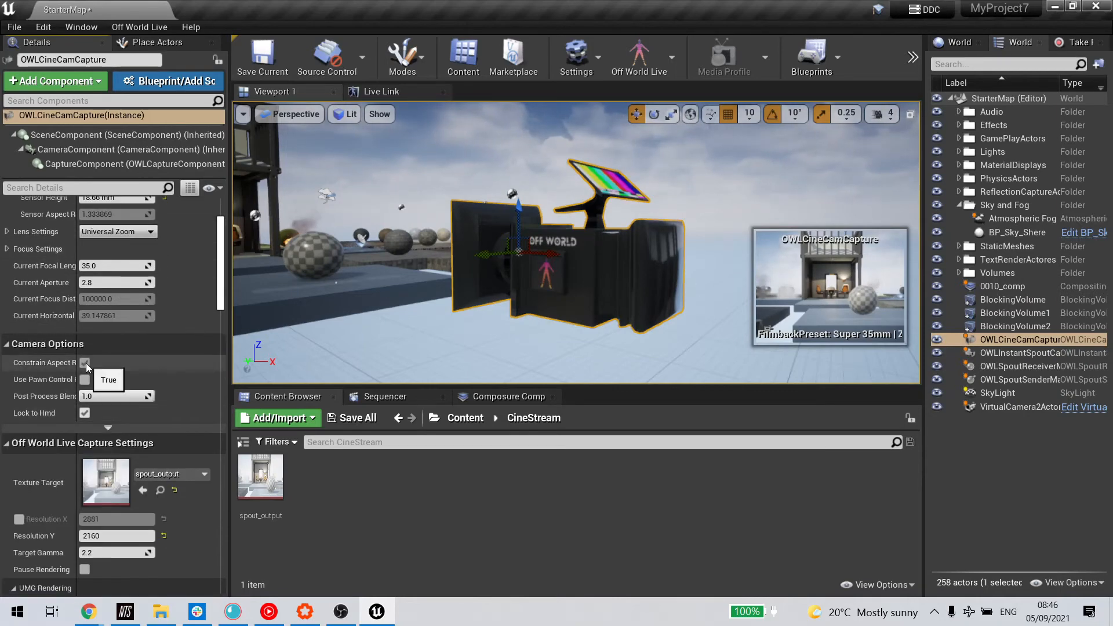
left_click(84, 362)
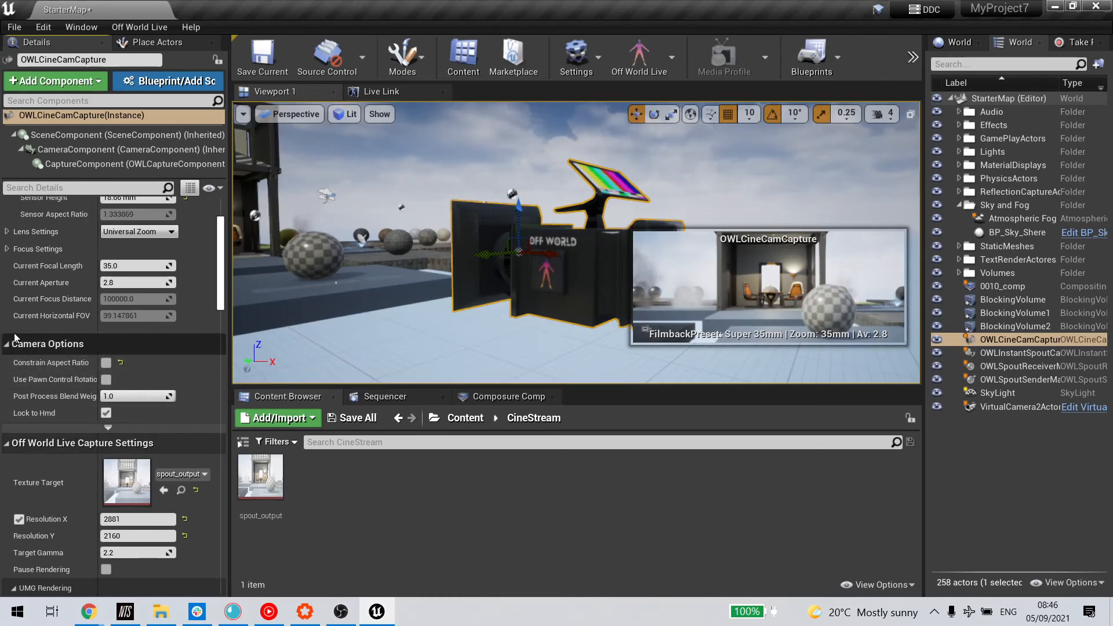
mouse_move(25, 365)
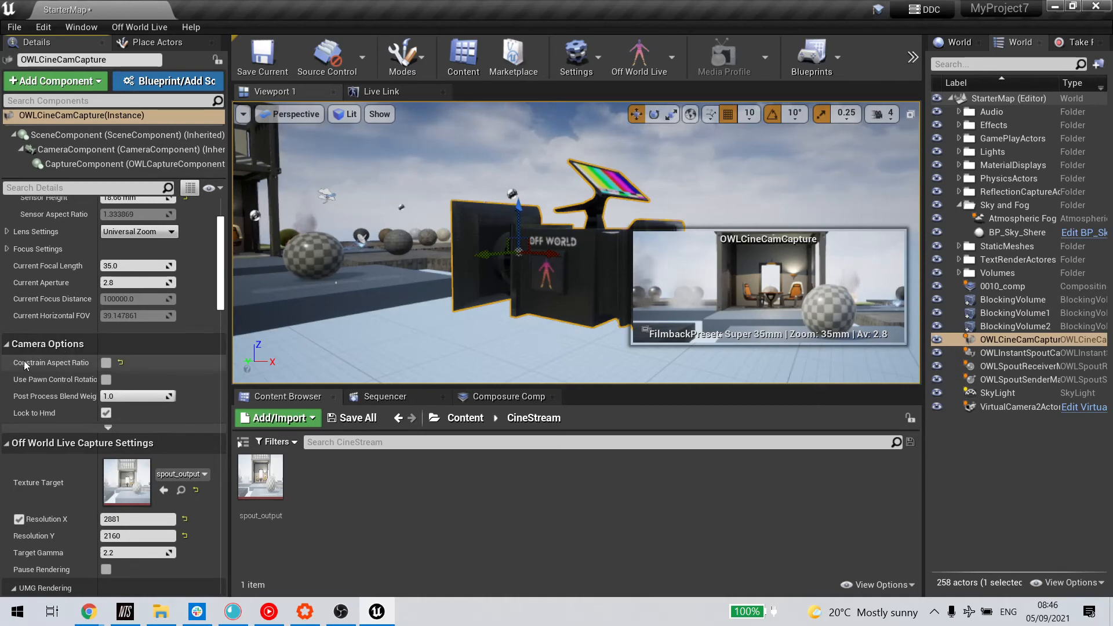
mouse_move(44, 493)
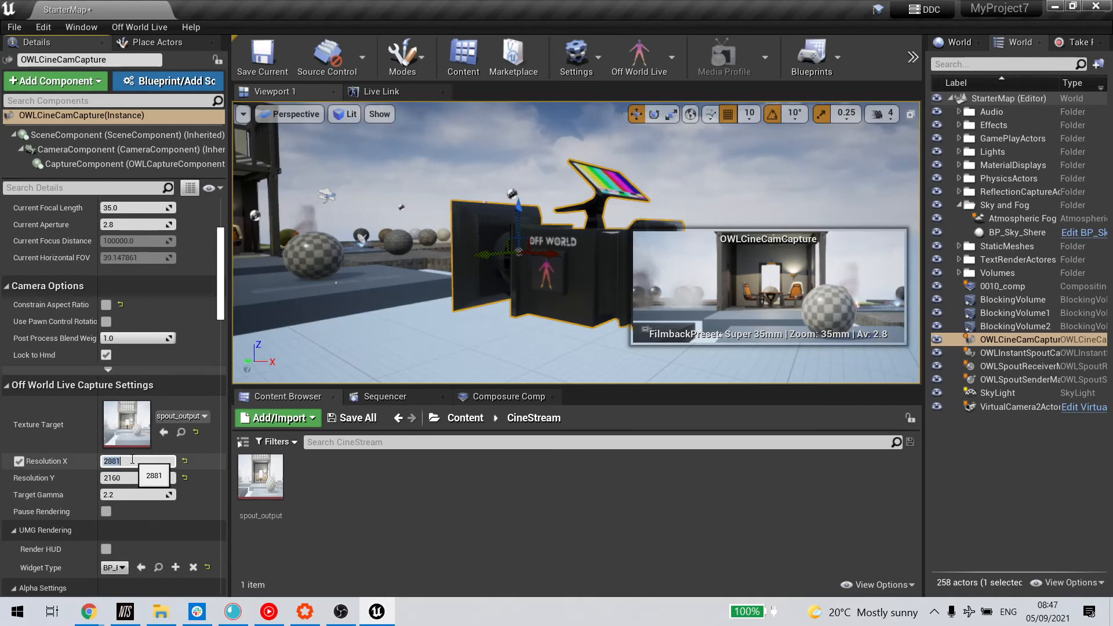
type("3")
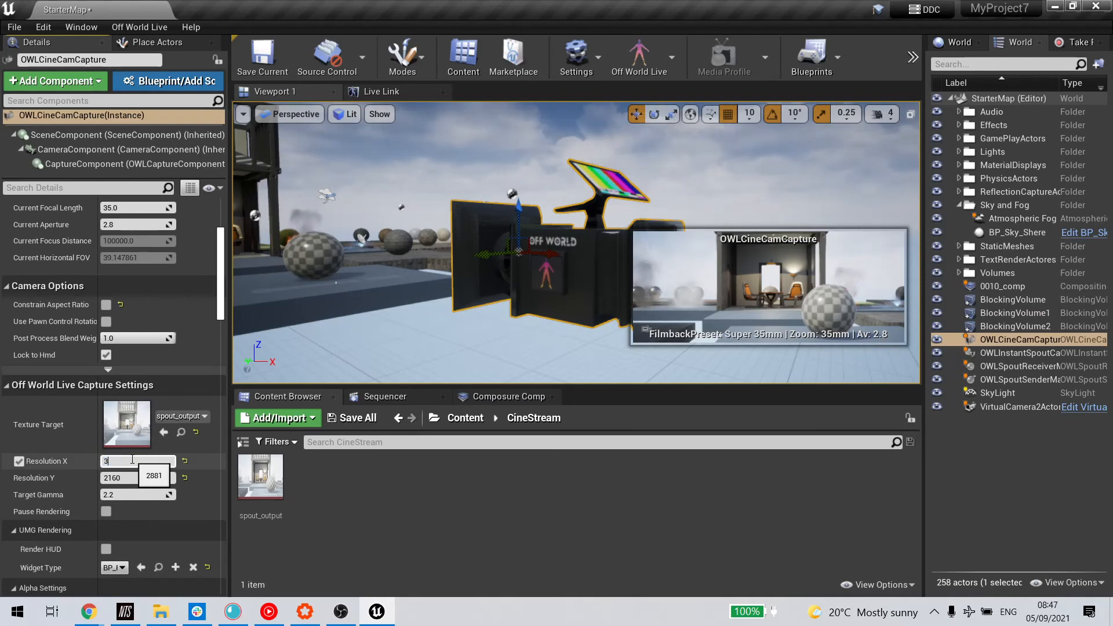
type("600")
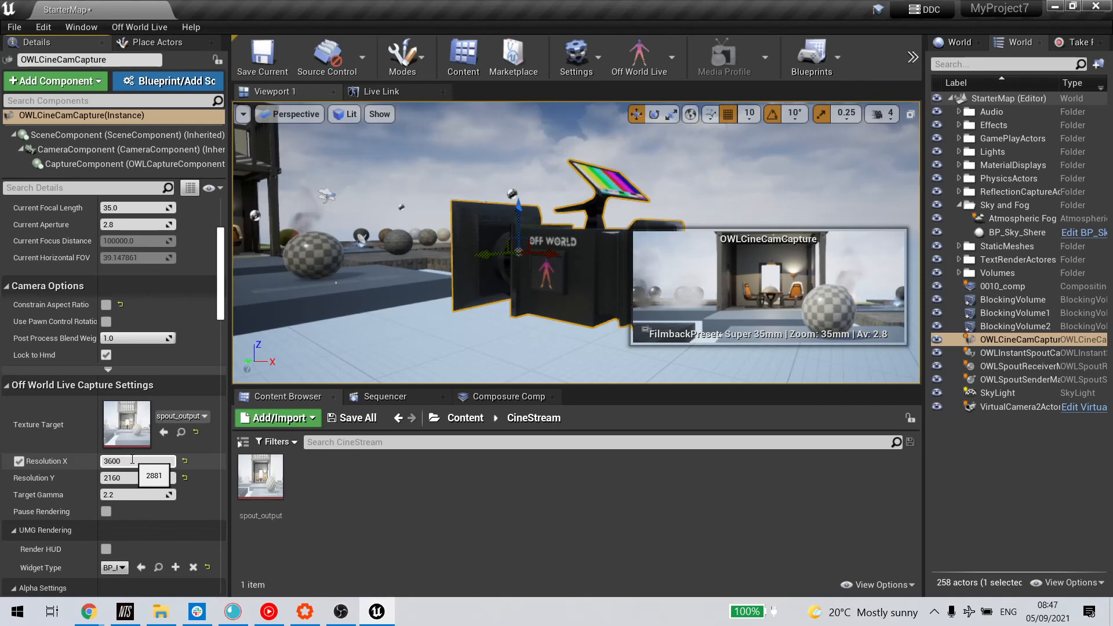